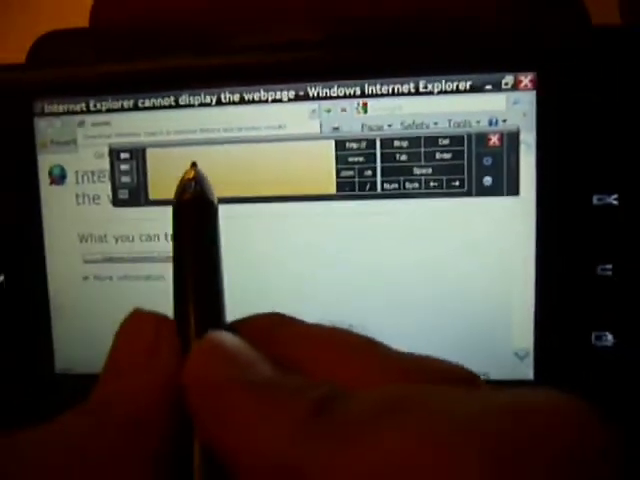
# Write 'msn' into the address bar so Internet Explorer loads the MSN.com homepage
pyautogui.write('msn.com/')
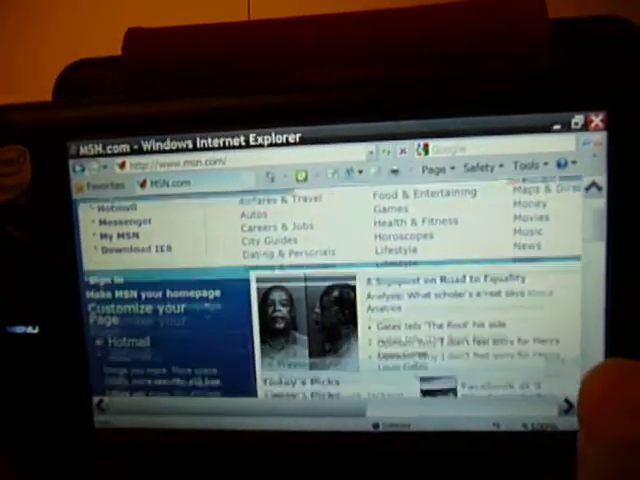
# Scroll the page while searching Google for 'google news'
pyautogui.scroll(-3)
pyautogui.write('google news')
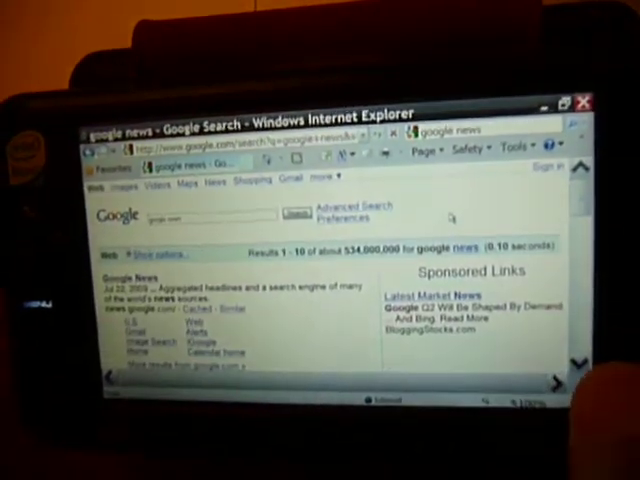
# Scroll through the Google News stories and go to My Documents
pyautogui.scroll(-3)
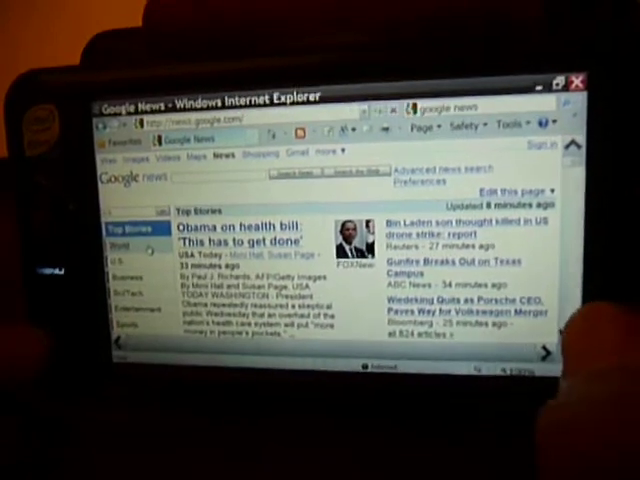
pyautogui.scroll(-3)
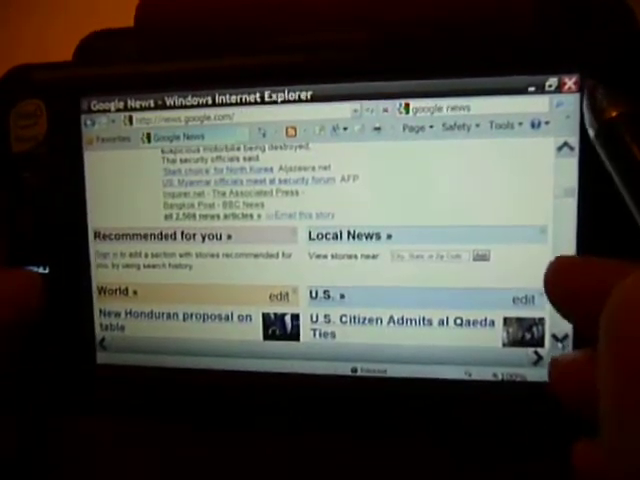
pyautogui.click(110, 336)
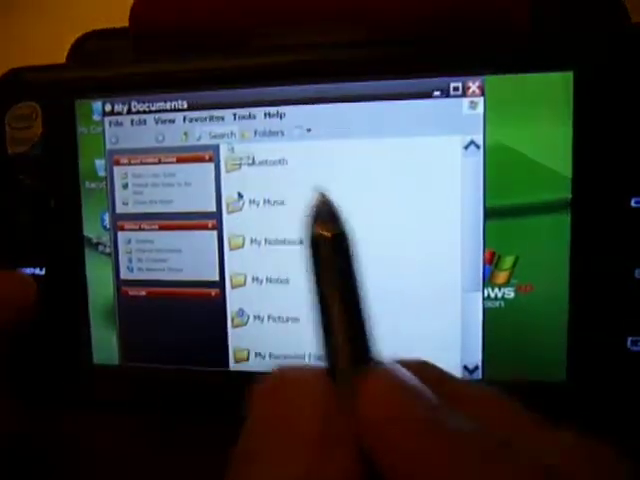
# Enter the Bluetooth folder and load the Vibe SS document in Microsoft Word
pyautogui.doubleClick(264, 164)
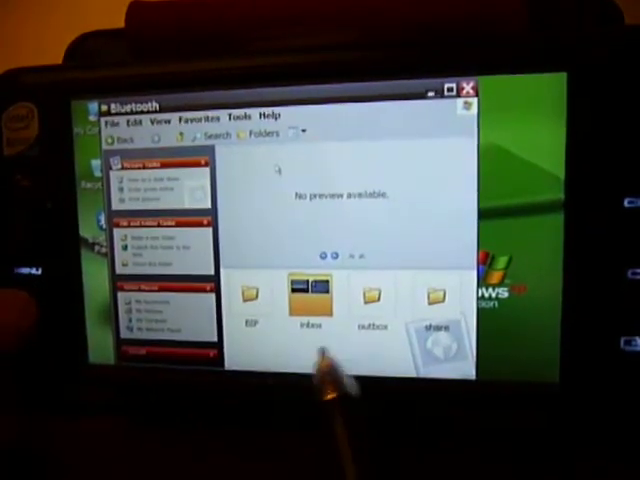
pyautogui.doubleClick(310, 300)
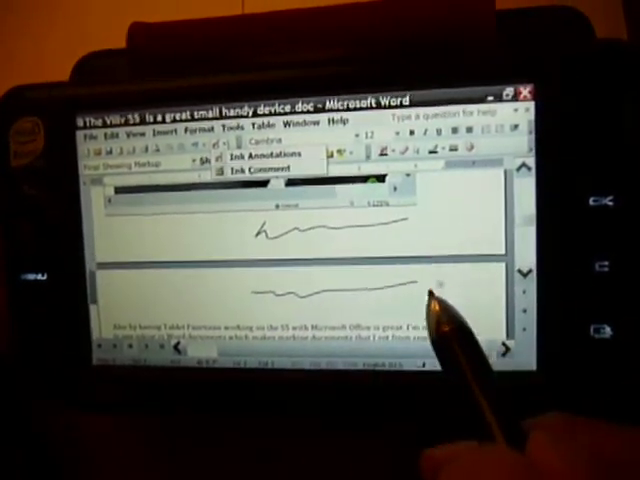
# Dismiss the ink menu and reach Word's Options via the Tools menu
pyautogui.click(236, 128)
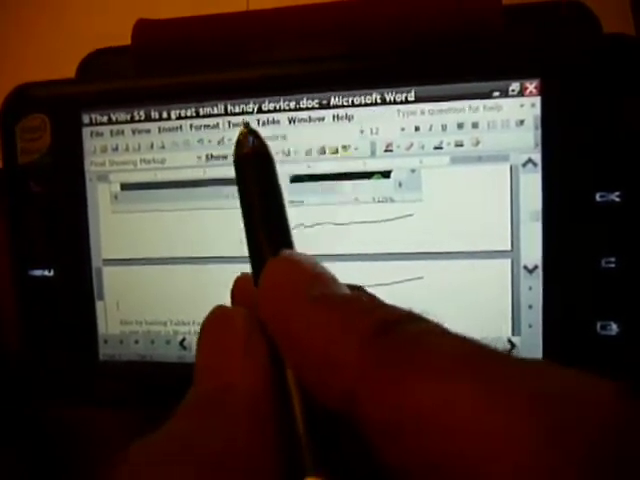
pyautogui.click(238, 128)
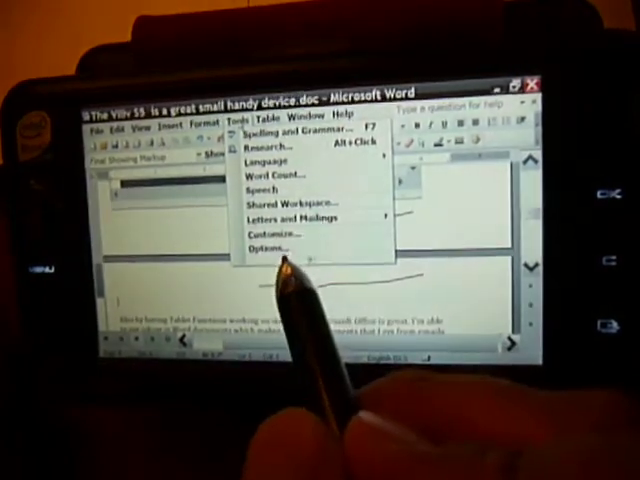
pyautogui.click(268, 122)
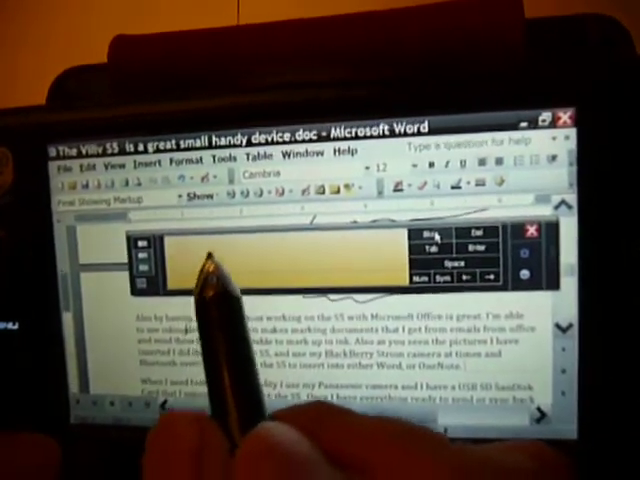
# Add the text 'Inser' to the paragraph with the Tablet PC Input Panel
pyautogui.write('Inser')
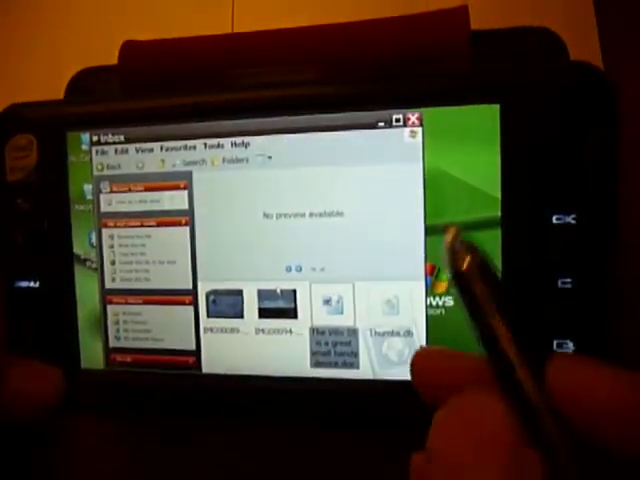
# Leave the Inbox picture folder and launch Microsoft OneNote 2003
pyautogui.click(414, 120)
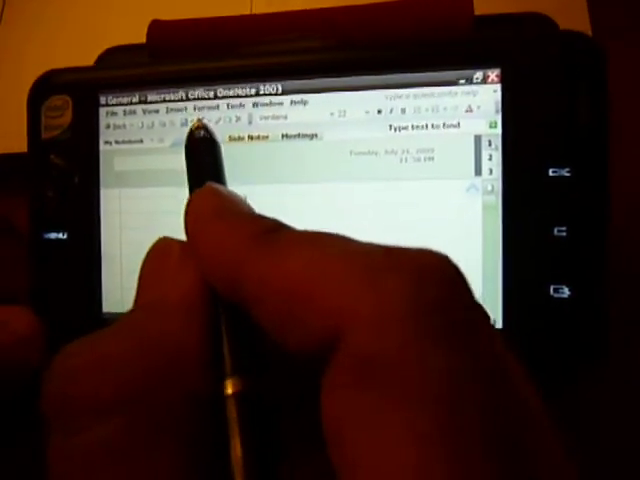
# Switch to the ink pen and handwrite the word 'Side' beside the typed note
pyautogui.click(200, 122)
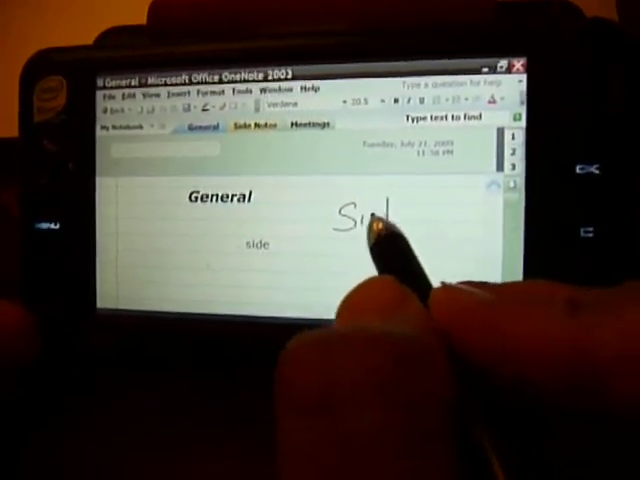
pyautogui.moveTo(380, 230); pyautogui.dragTo(410, 250)
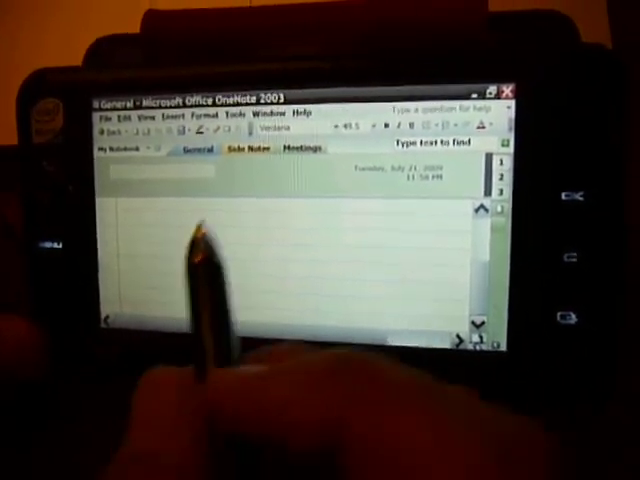
pyautogui.moveTo(196, 230); pyautogui.dragTo(240, 250)
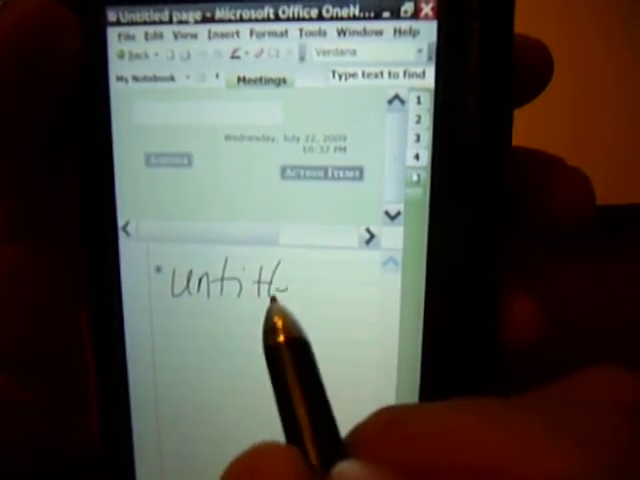
# Start handwriting a note on the Untitled OneNote page
pyautogui.click(272, 32)
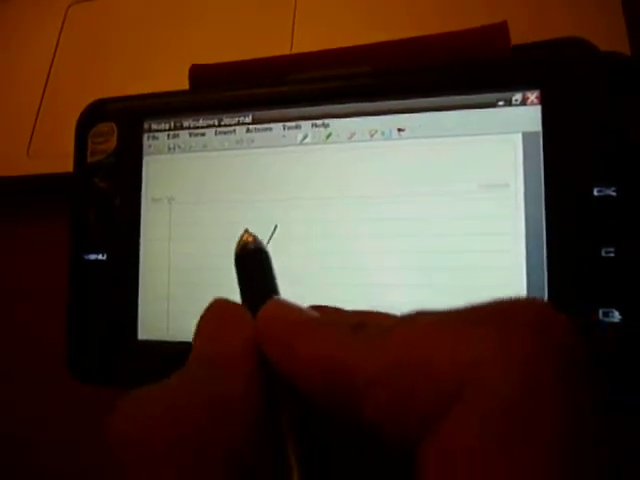
# Draw a handwritten ink stroke across the lined Note1 page
pyautogui.moveTo(240, 236); pyautogui.dragTo(376, 244)
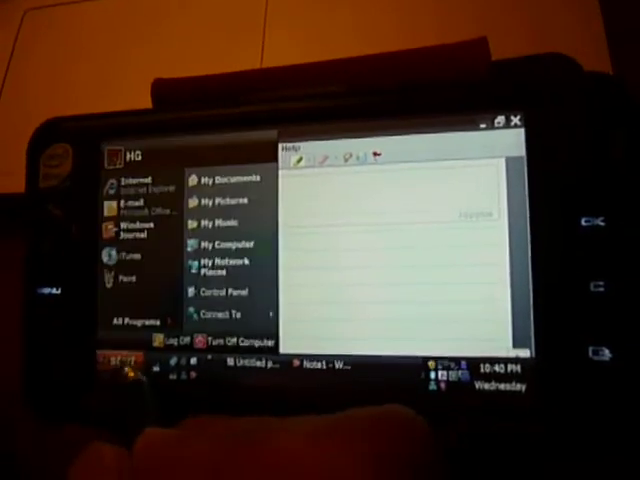
# Launch Sticky Notes from Start > All Programs to get a new blank note
pyautogui.click(140, 320)
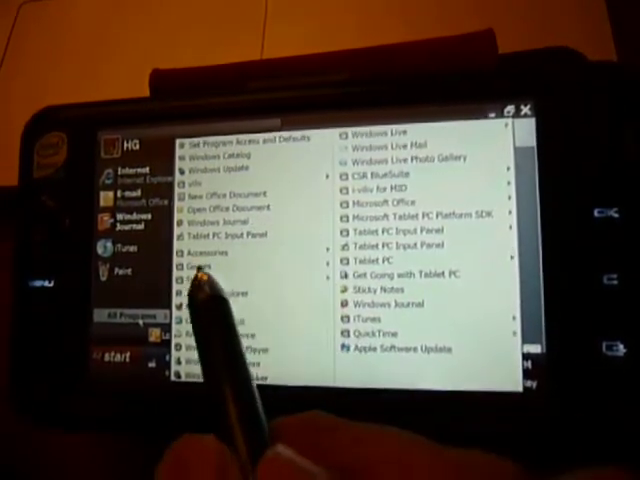
pyautogui.click(368, 290)
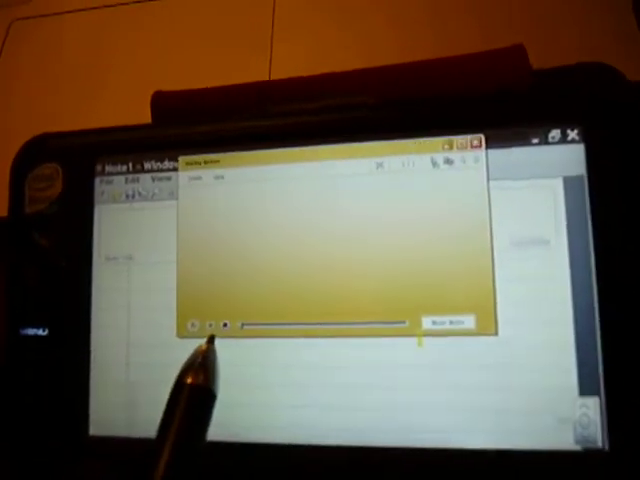